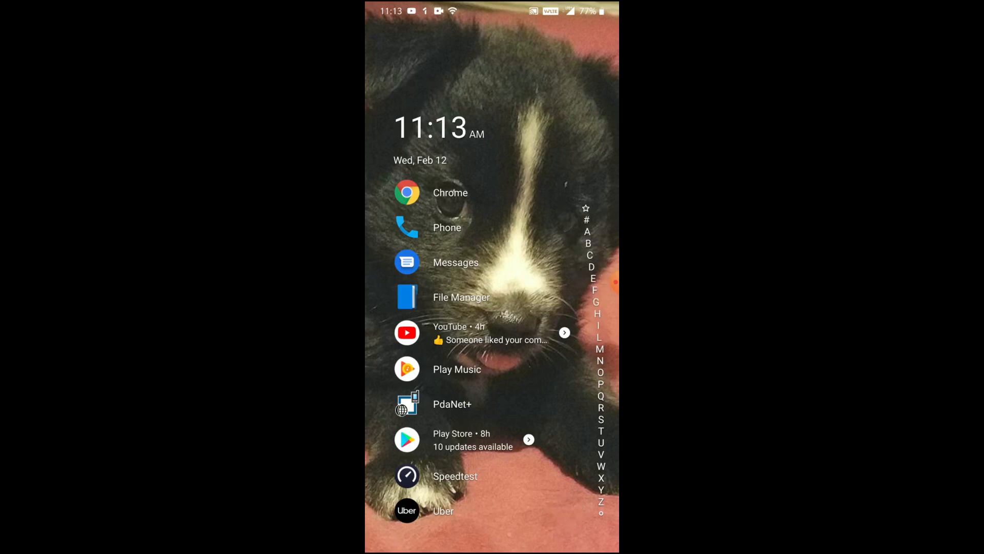
# - Open Speedtest by Ookla on the phone and start a test over Verizon LTE
pyautogui.click(407, 475)
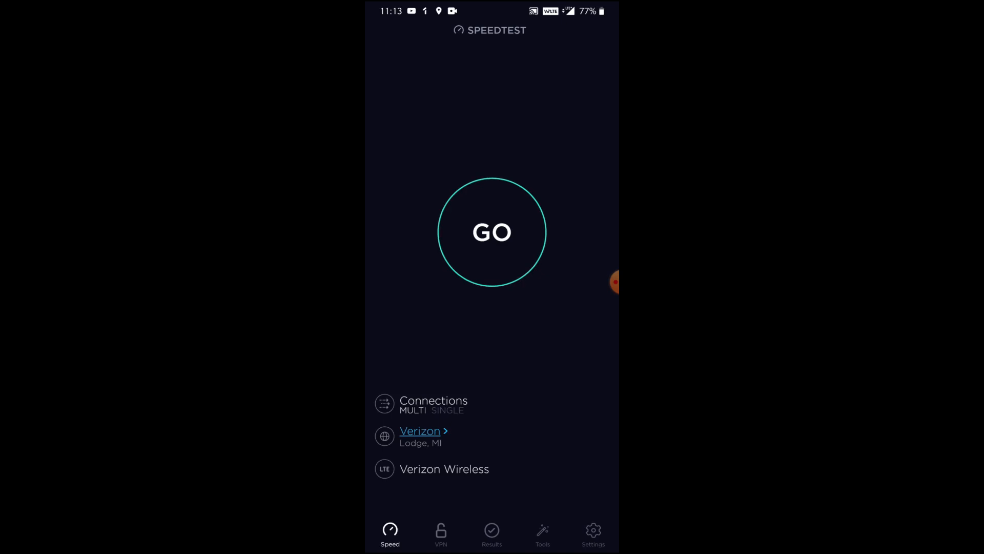
pyautogui.click(491, 232)
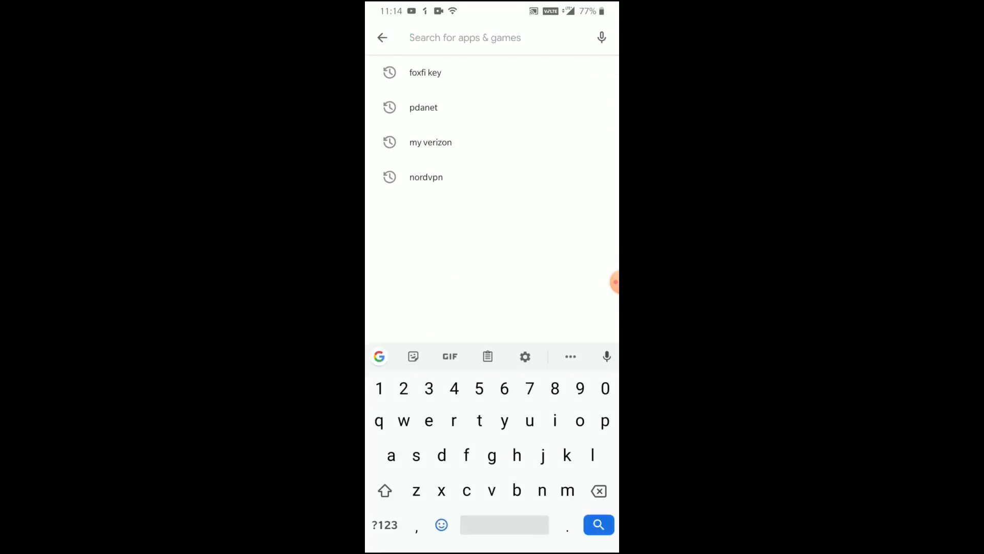
# - Search the Play Store for 'pdanet' and launch the installed PdaNet+ app from its listing
pyautogui.click(423, 107)
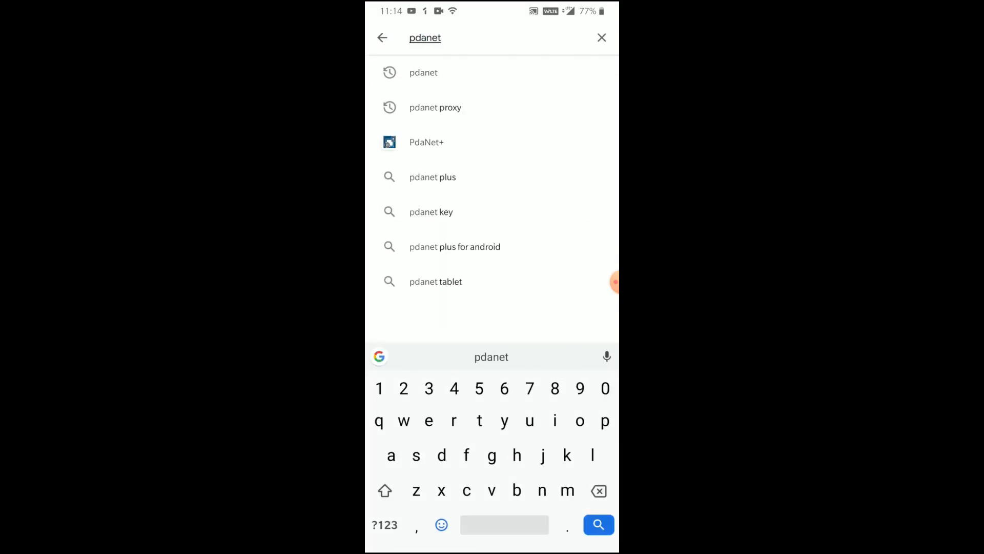
pyautogui.click(426, 142)
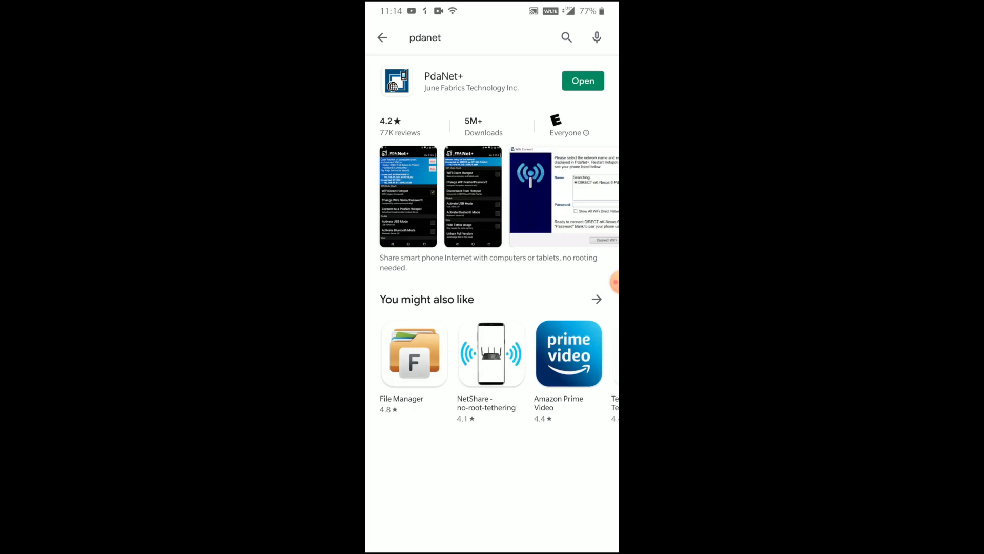
pyautogui.scroll(-3)
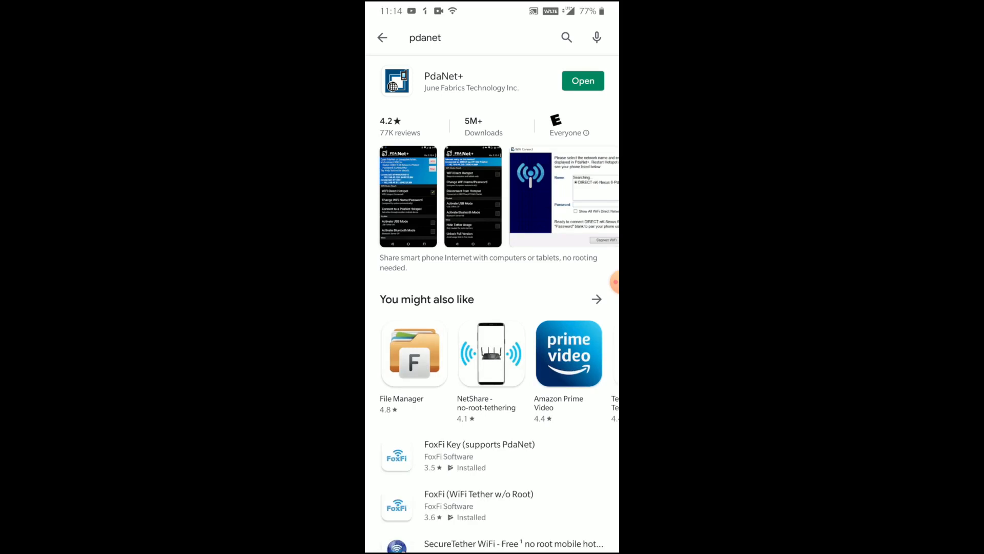
pyautogui.click(582, 80)
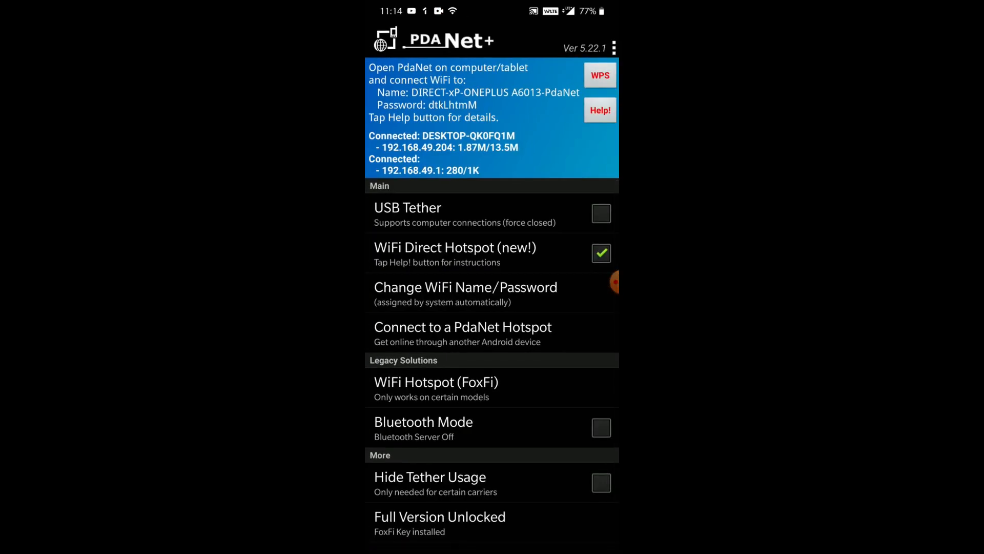
pyautogui.click(600, 253)
pyautogui.write('fo')
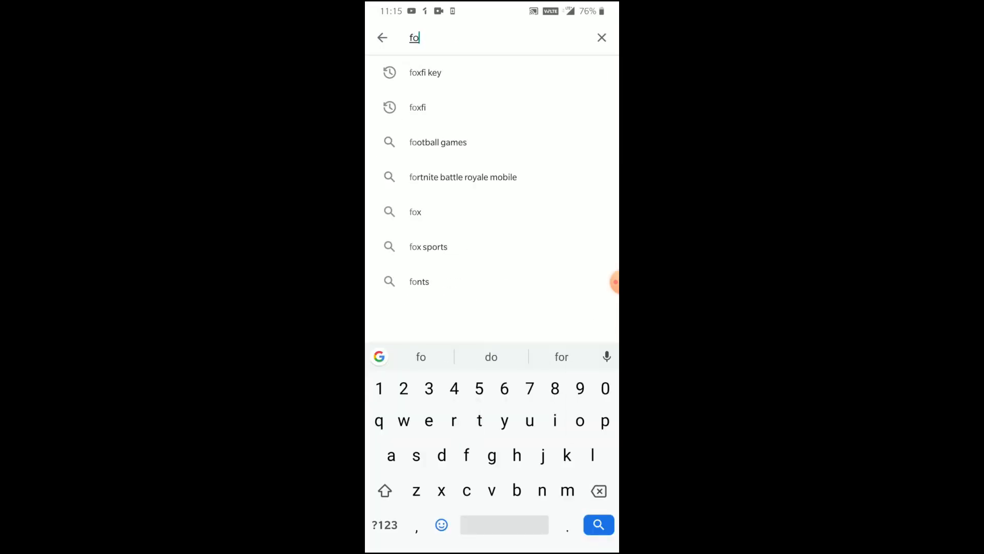
# - Confirm FoxFi Key is installed via its store page, then return to PdaNet+
pyautogui.click(425, 72)
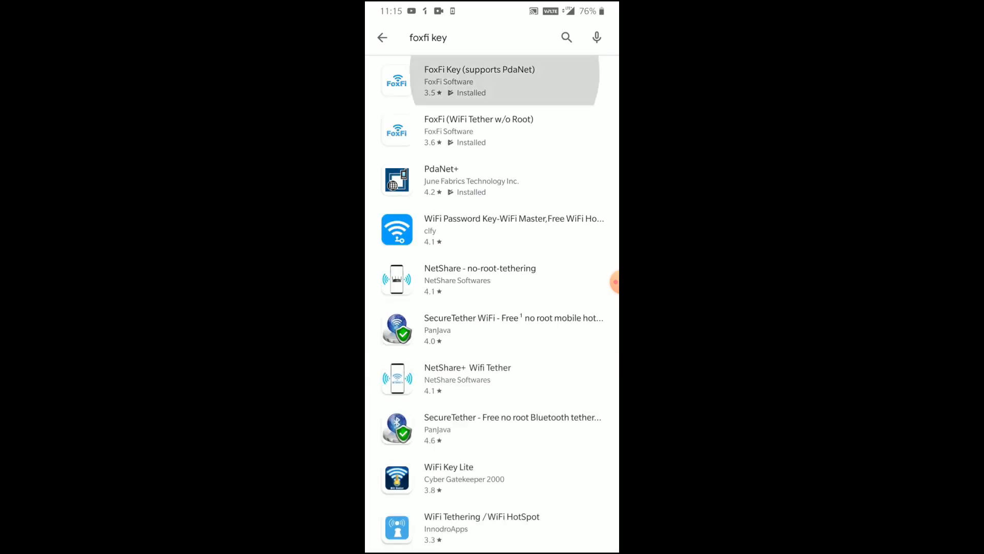
pyautogui.click(479, 80)
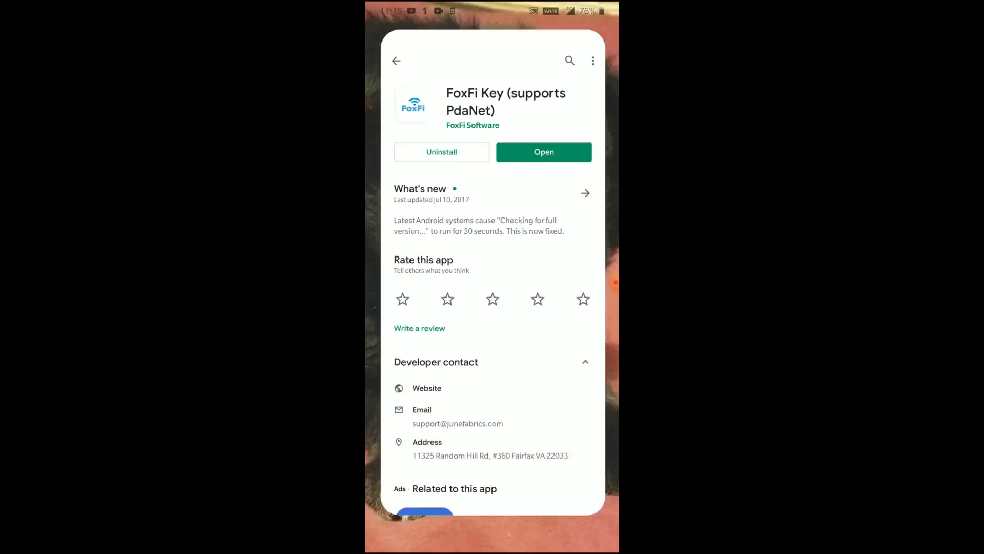
pyautogui.click(543, 152)
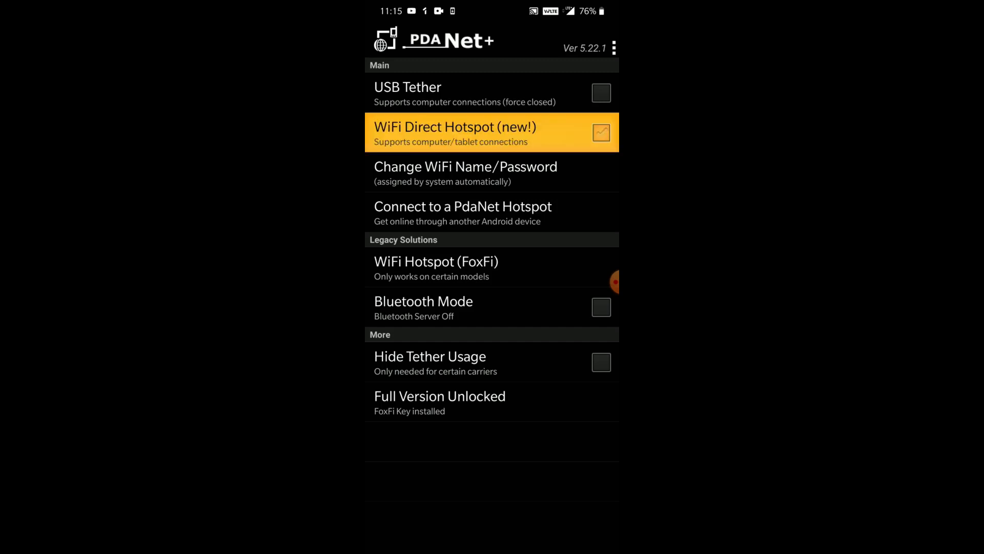
# - Enable the WiFi Direct Hotspot (new!) checkbox in PdaNet+
pyautogui.click(600, 132)
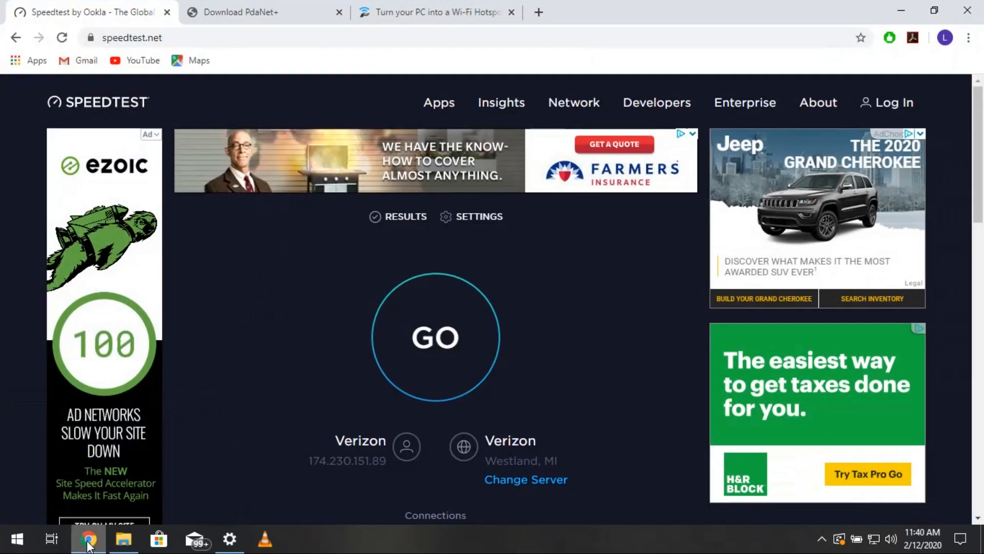
# - Browse the pdanet.co/install page's Android apk, Windows client and Mac OS X downloads
pyautogui.click(241, 11)
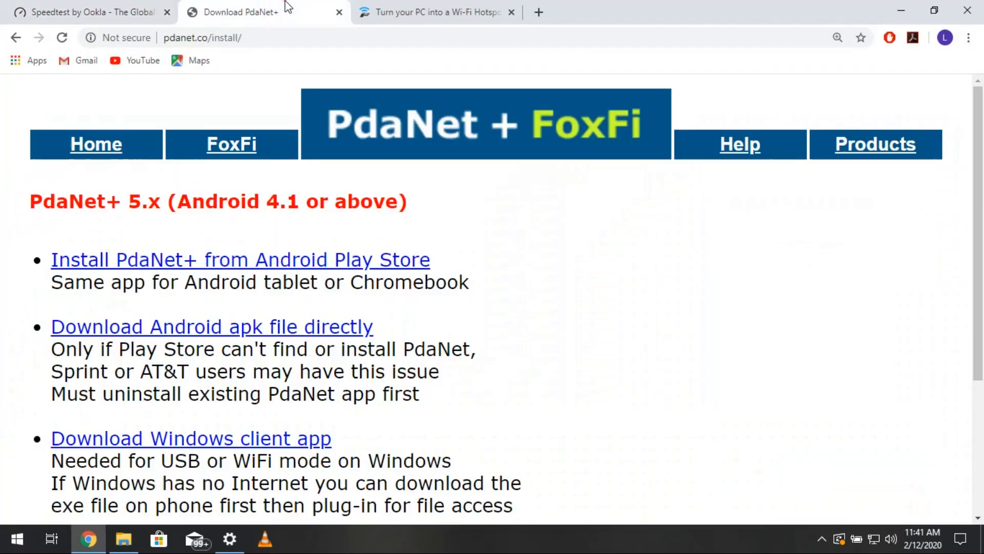
pyautogui.moveTo(477, 297)
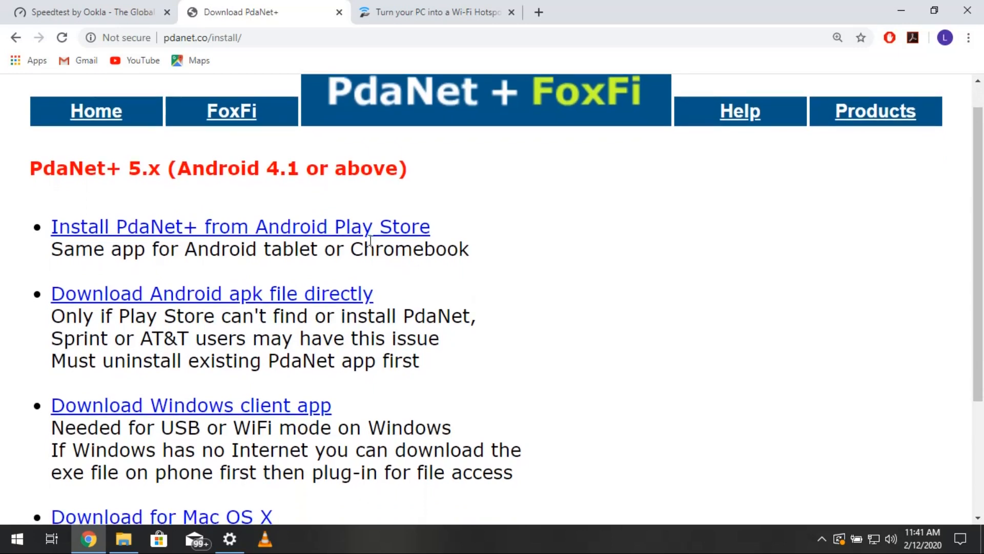
pyautogui.scroll(-3)
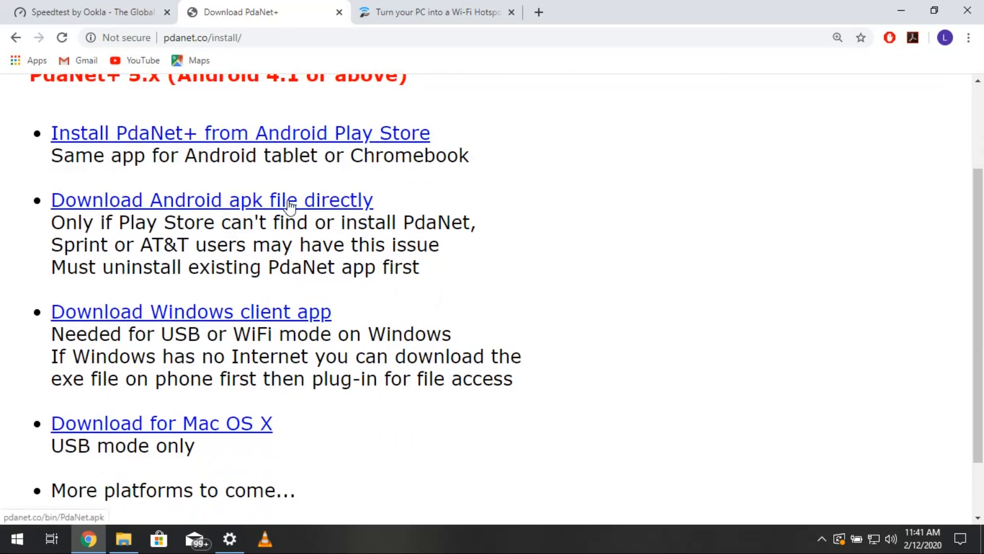
pyautogui.moveTo(355, 245)
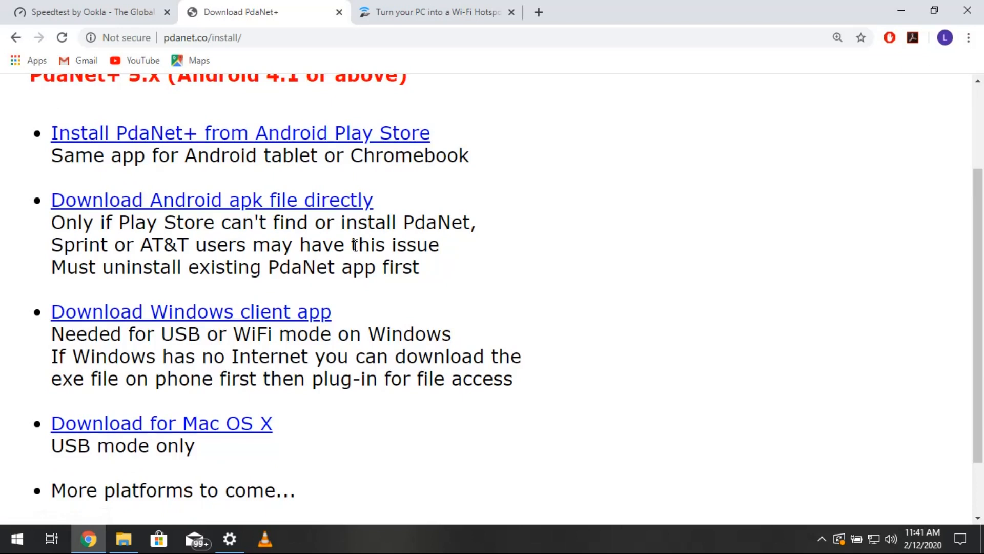
pyautogui.scroll(-3)
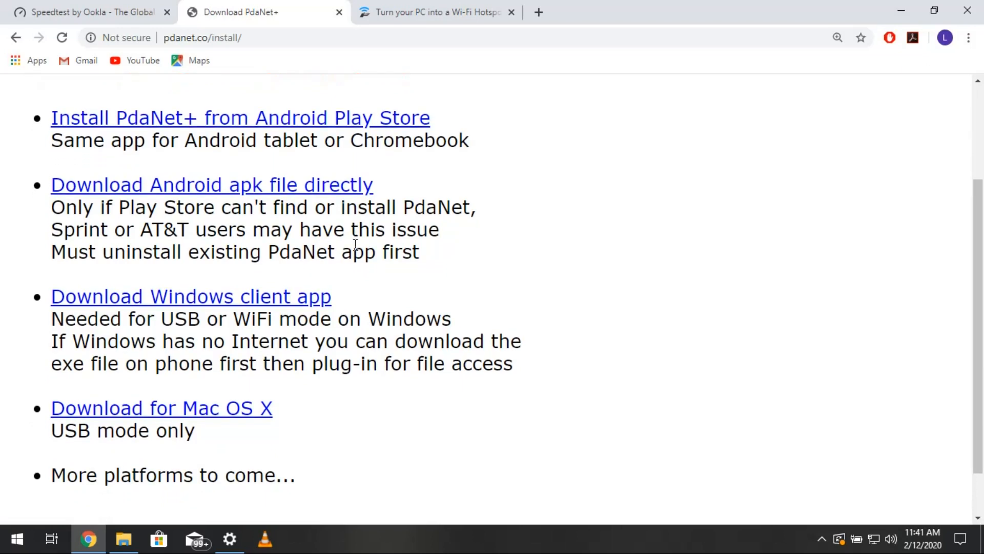
pyautogui.scroll(-3)
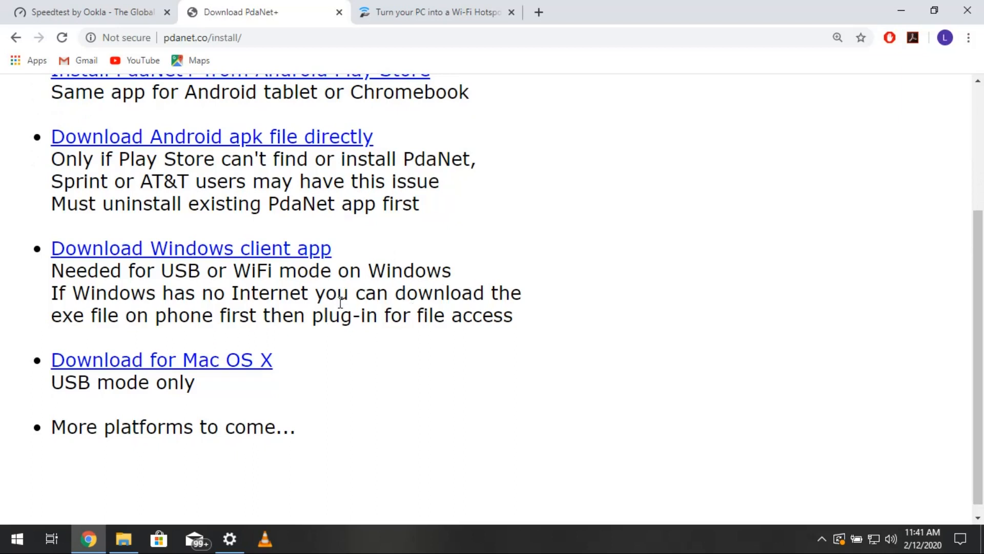
pyautogui.moveTo(245, 263)
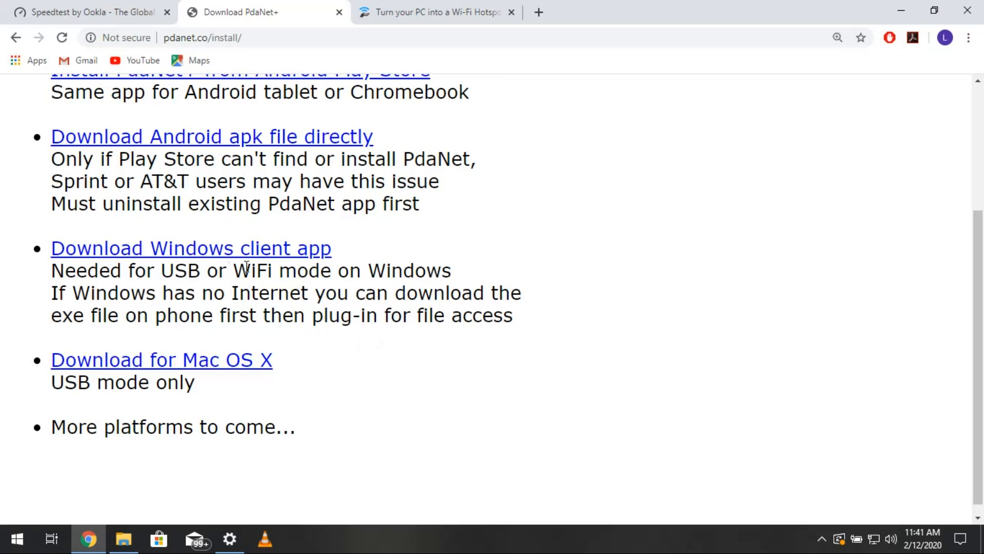
pyautogui.moveTo(287, 375)
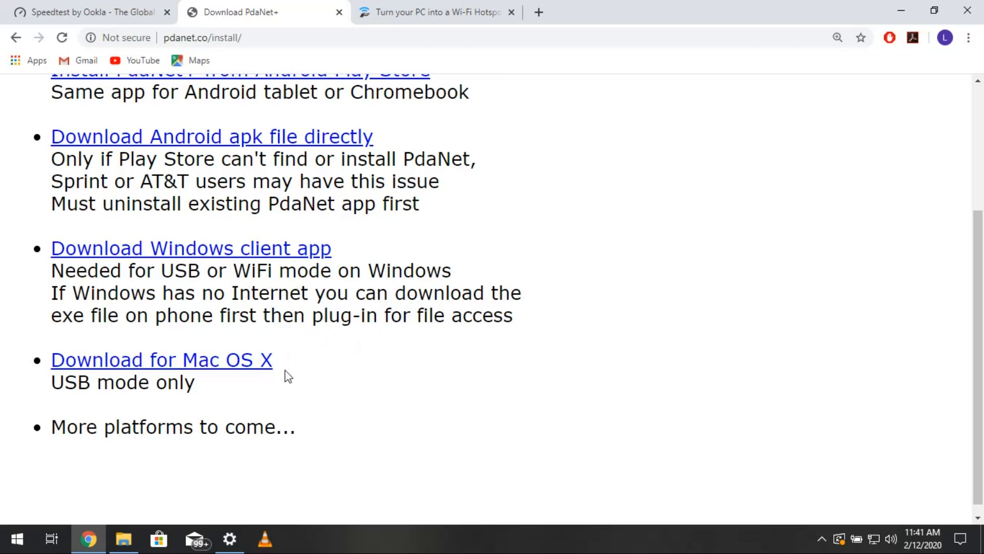
pyautogui.moveTo(250, 394)
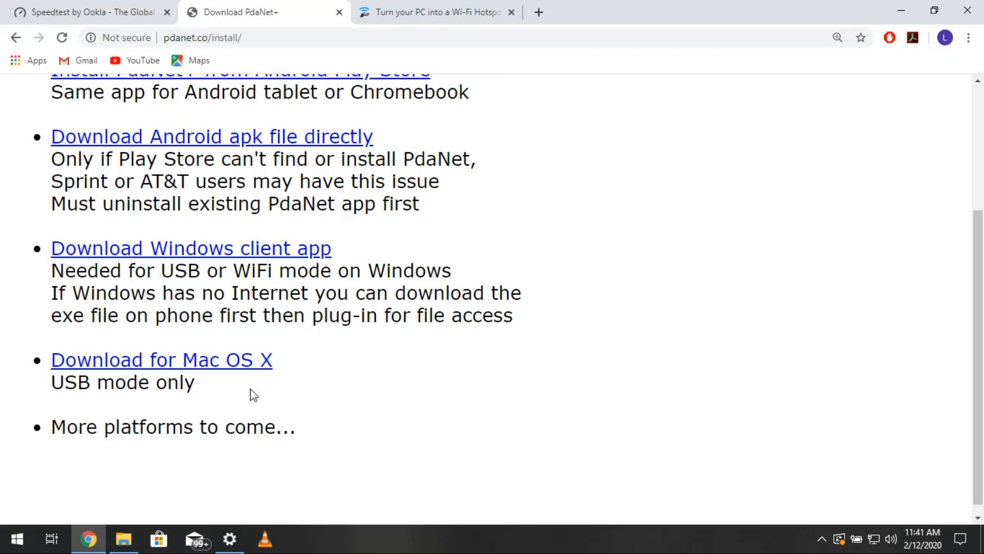
pyautogui.moveTo(421, 341)
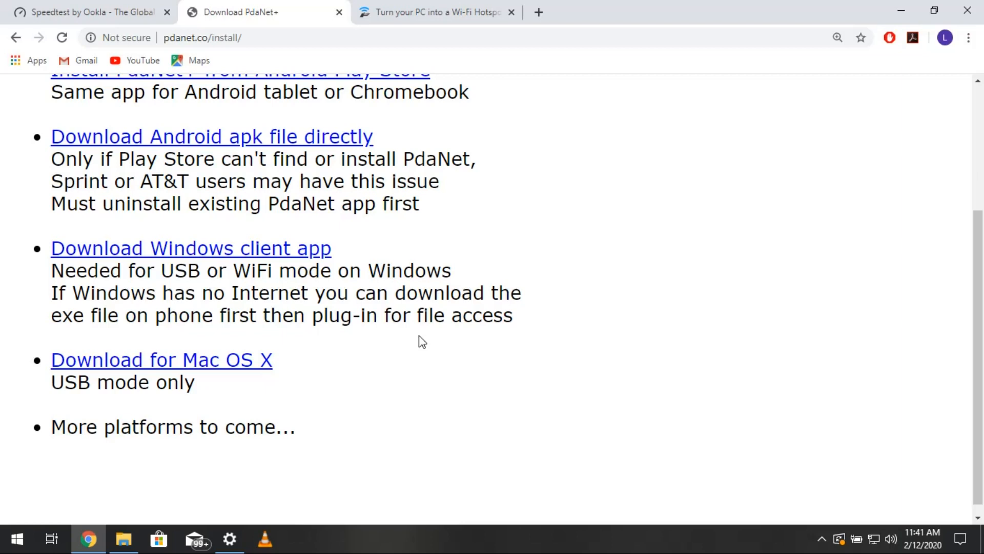
pyautogui.moveTo(457, 125)
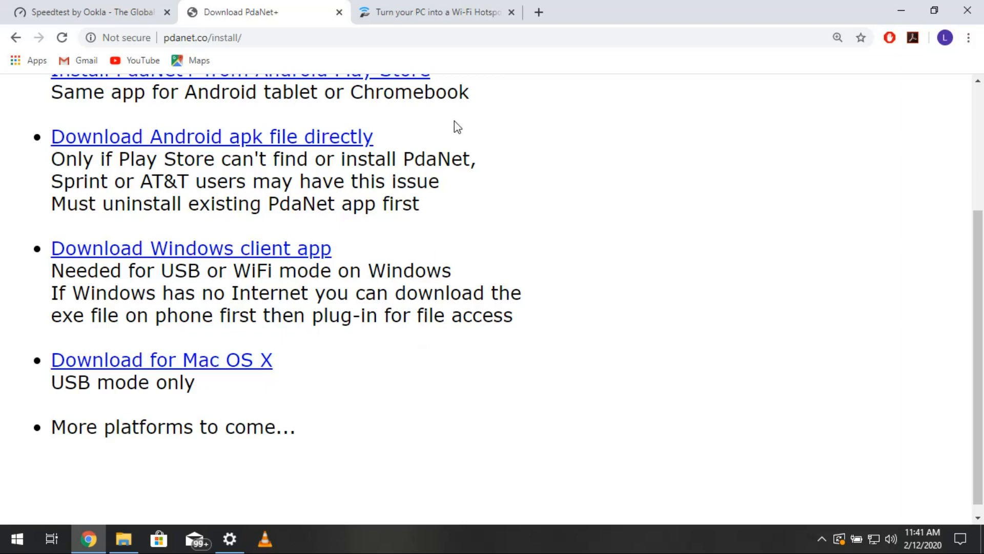
# - Scroll to the top of the install page and switch to the Speedtest by Ookla tab
pyautogui.scroll(3)
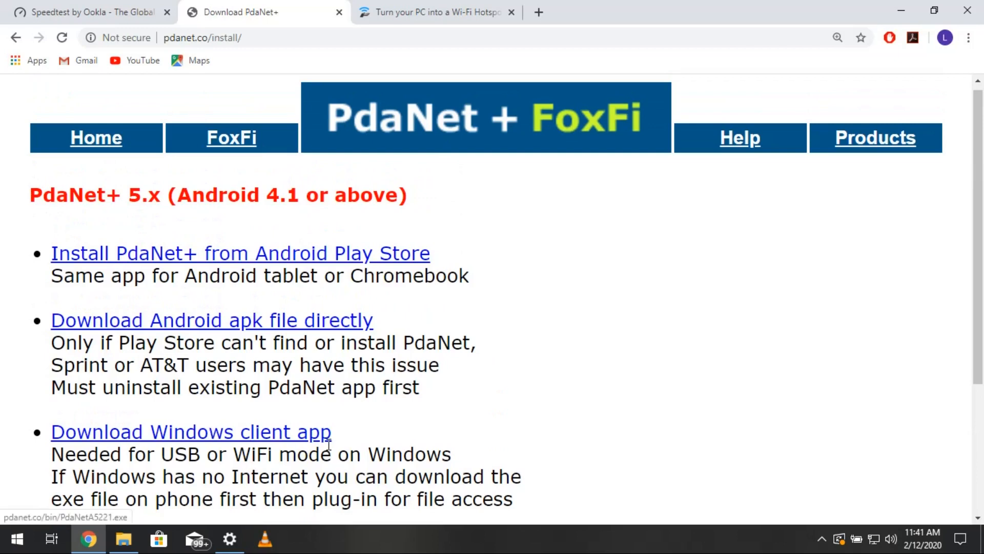
pyautogui.moveTo(639, 252)
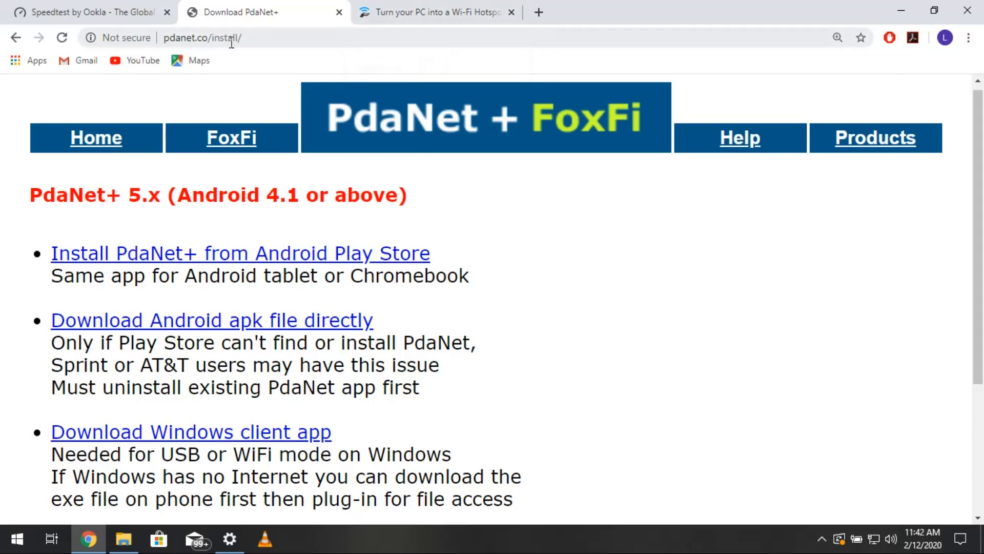
pyautogui.click(87, 12)
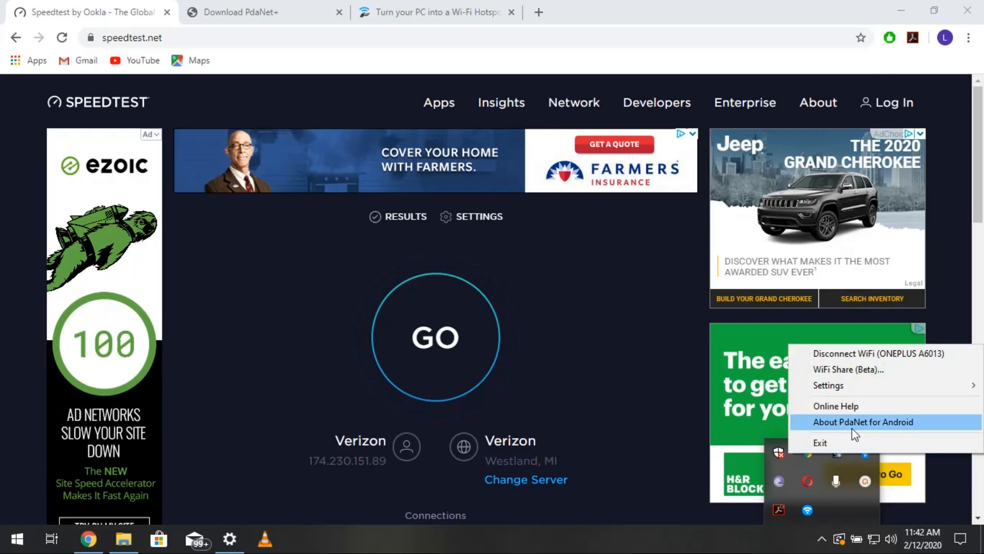
pyautogui.moveTo(829, 385)
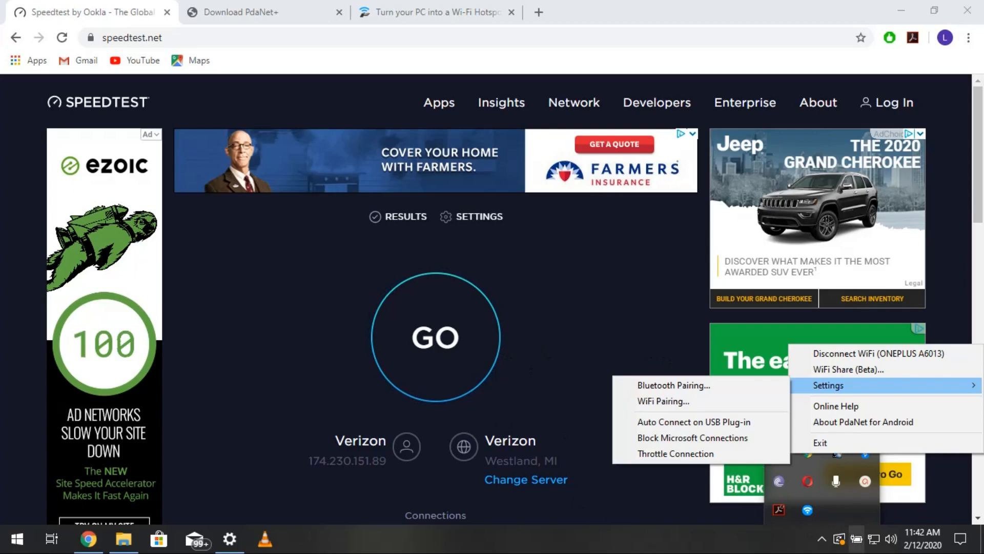
pyautogui.click(634, 495)
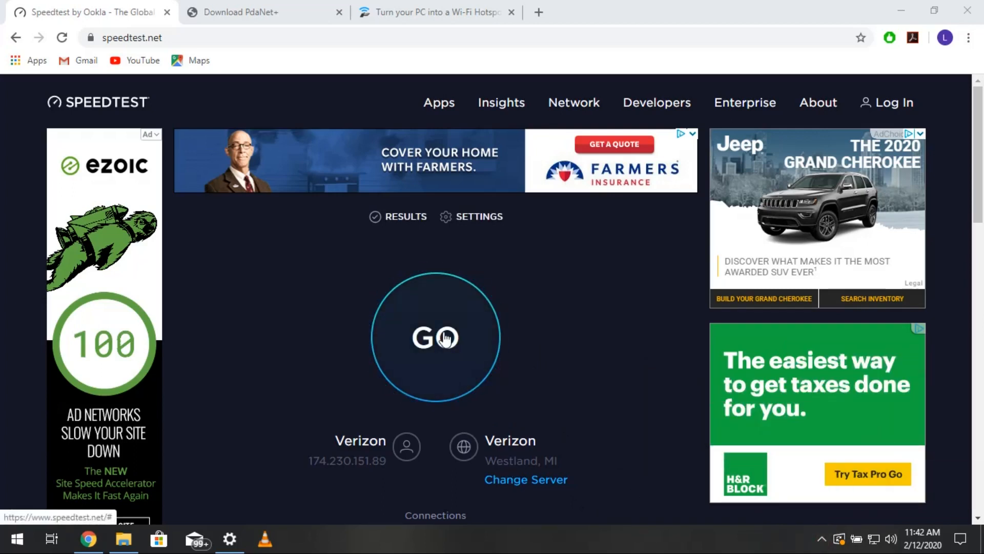
# - Run the PC speed test, measuring 30 ms ping and 70.72 Mbps download
pyautogui.click(436, 338)
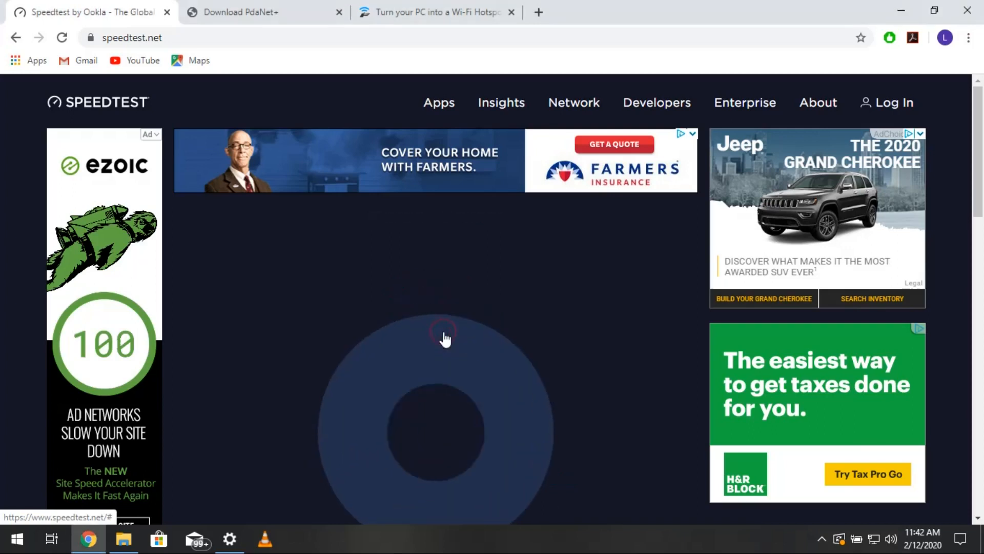
pyautogui.click(444, 335)
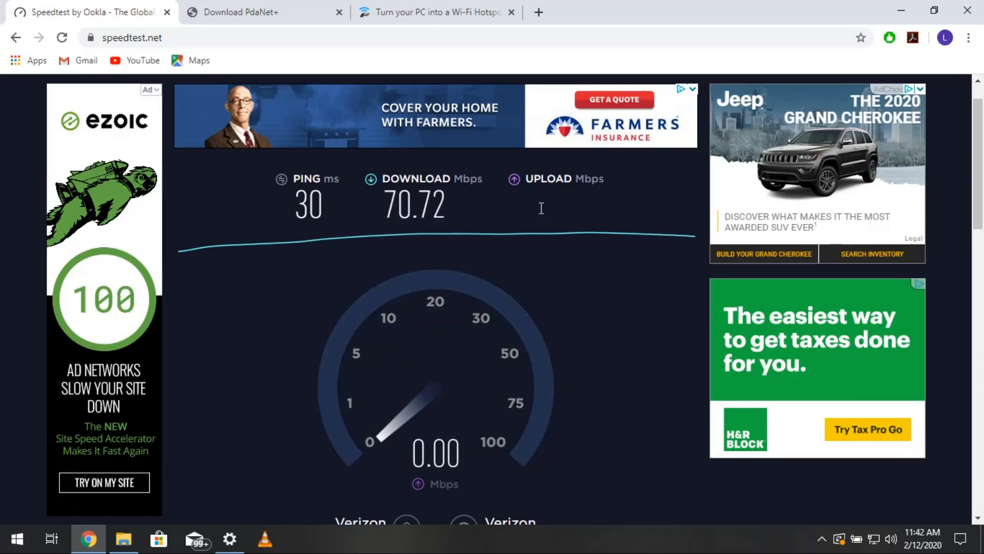
# - Turn on the Windows manual proxy at 192.168.49.1, port 8000, and return to Chrome
pyautogui.click(229, 539)
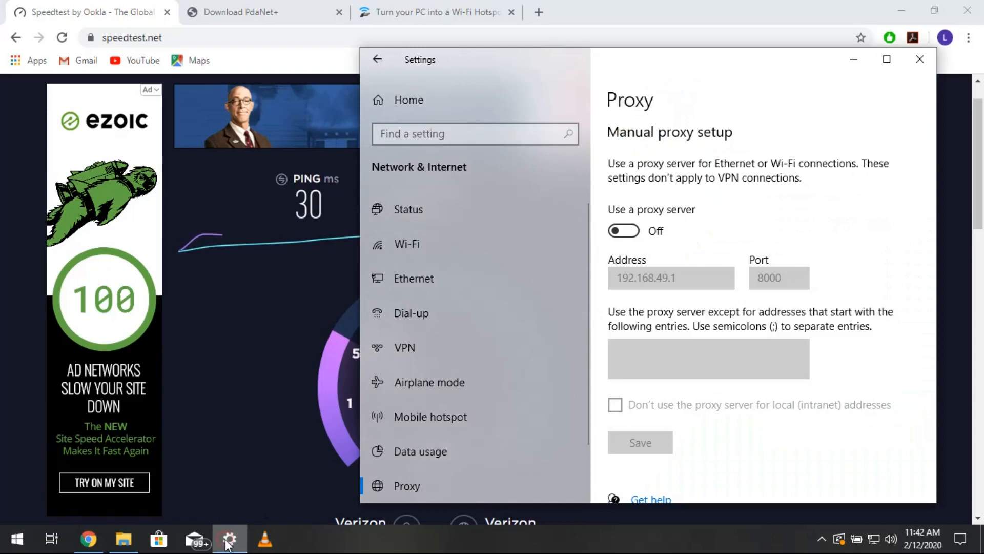
pyautogui.click(623, 230)
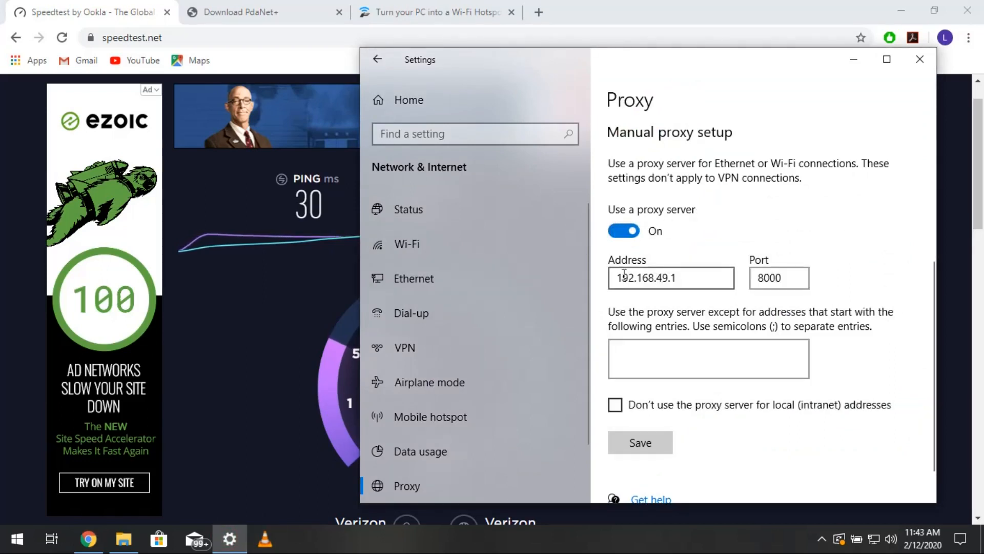
pyautogui.click(652, 278)
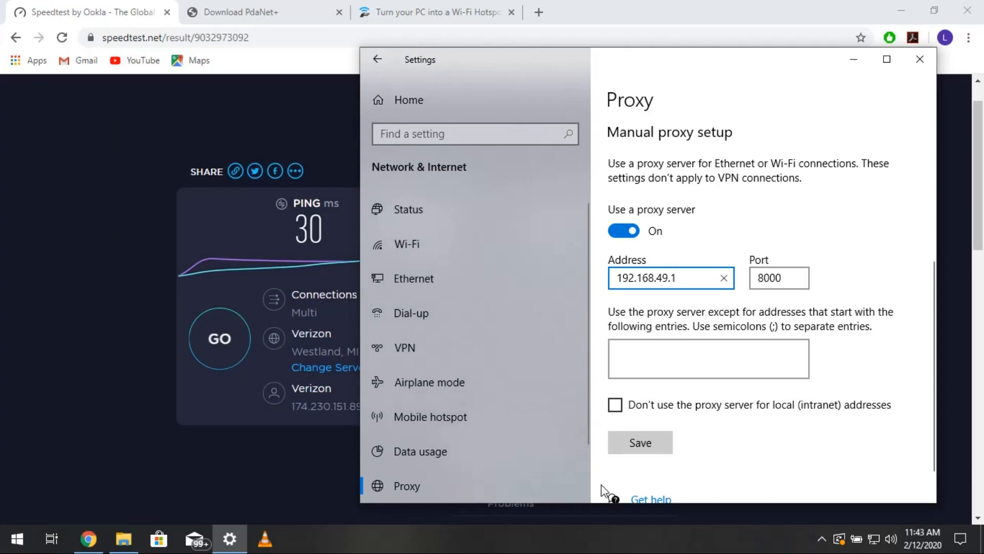
pyautogui.click(639, 442)
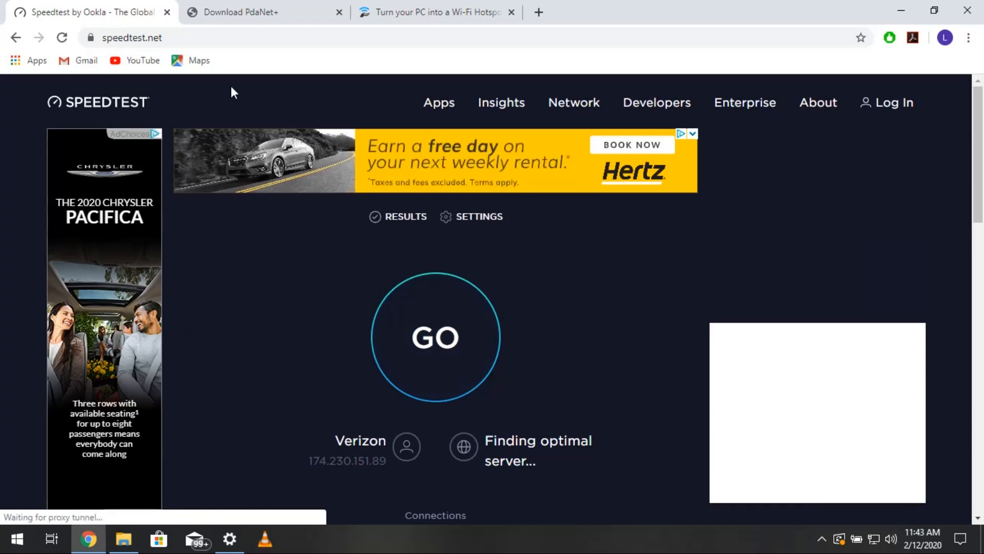
# - Rerun Speedtest through the proxy: 28 ms ping, 115.03 Mbps down, 50.91 Mbps up
pyautogui.click(132, 37)
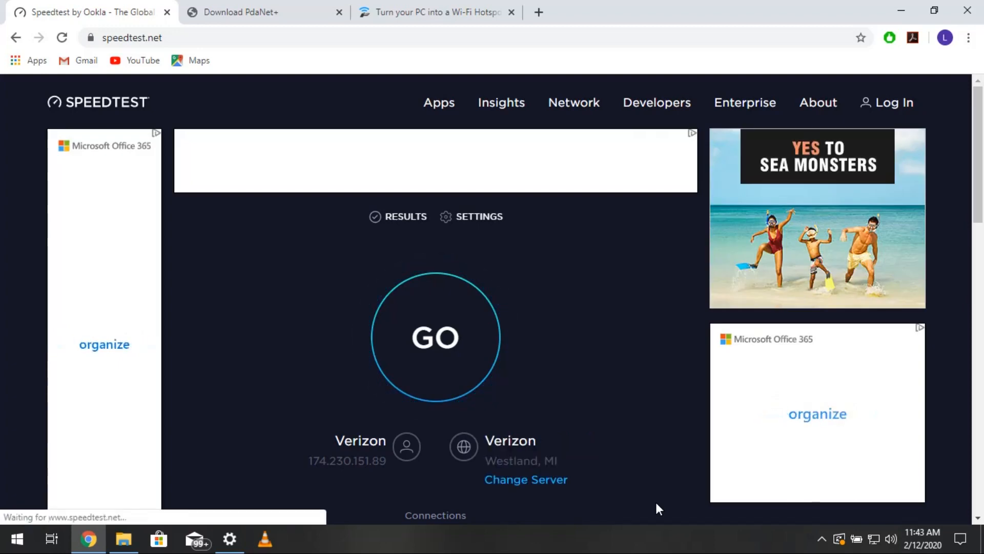
pyautogui.click(436, 338)
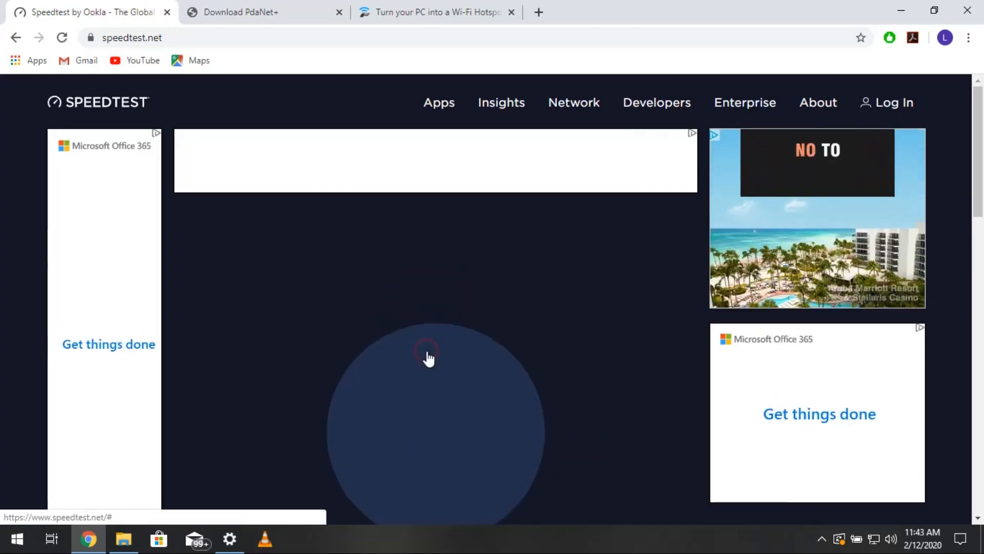
pyautogui.click(435, 358)
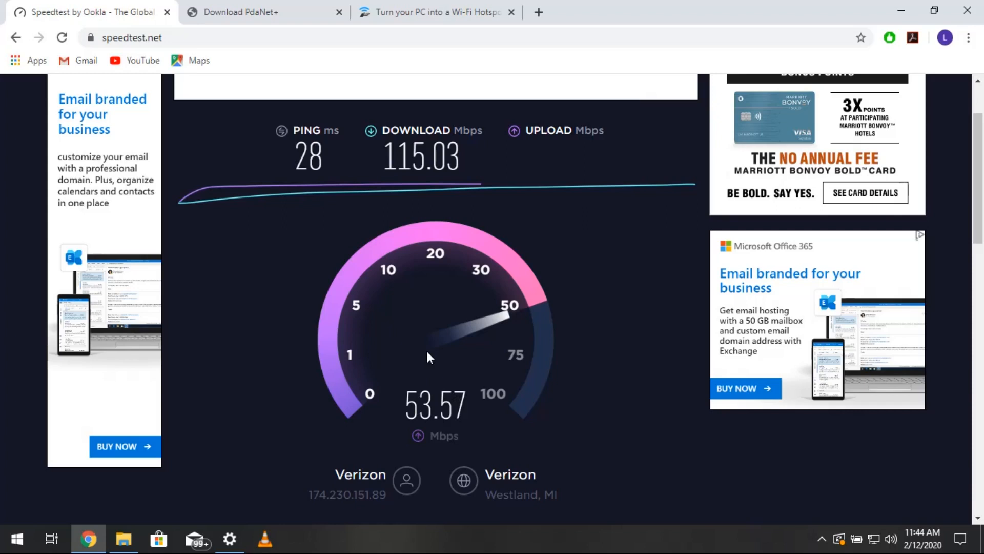
pyautogui.moveTo(521, 252)
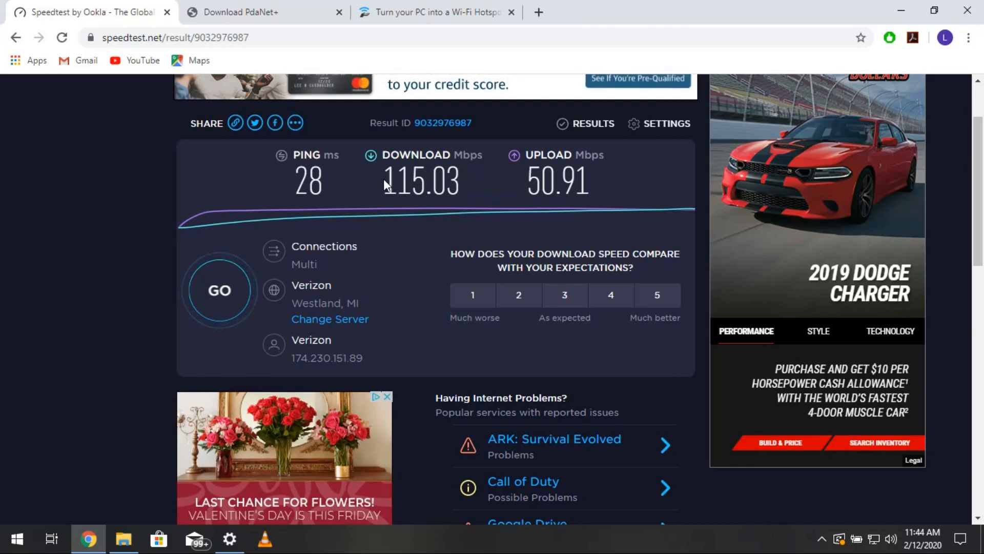
pyautogui.moveTo(794, 67)
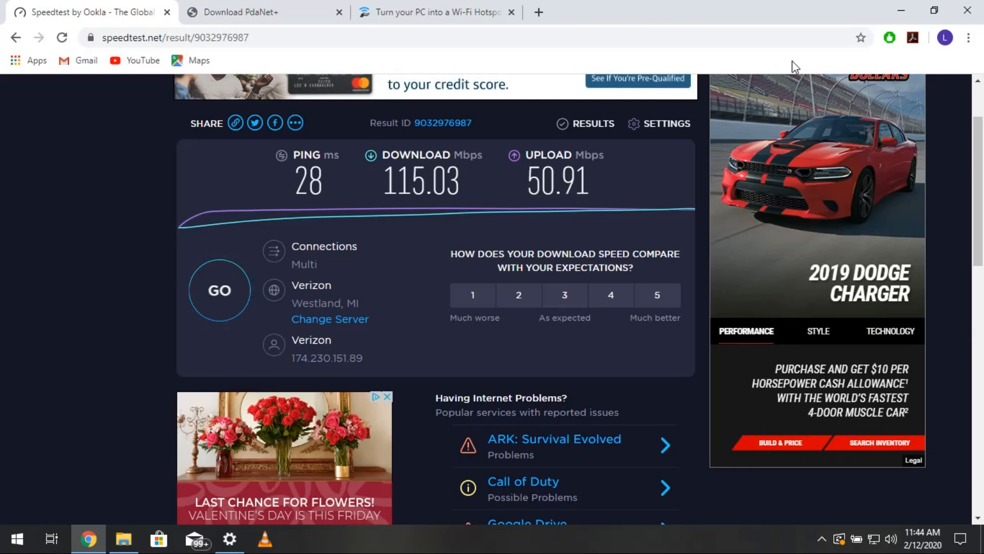
pyautogui.click(436, 12)
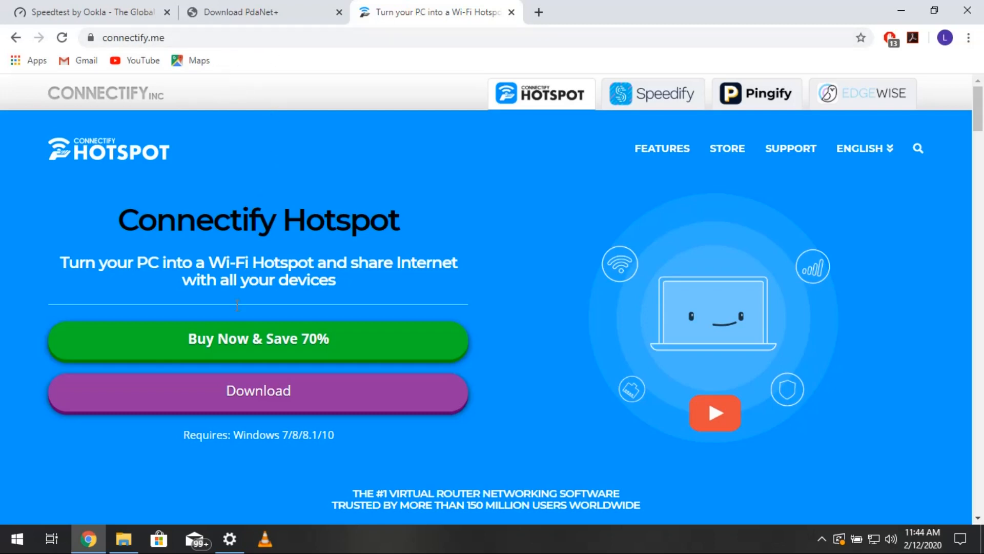
pyautogui.moveTo(280, 345)
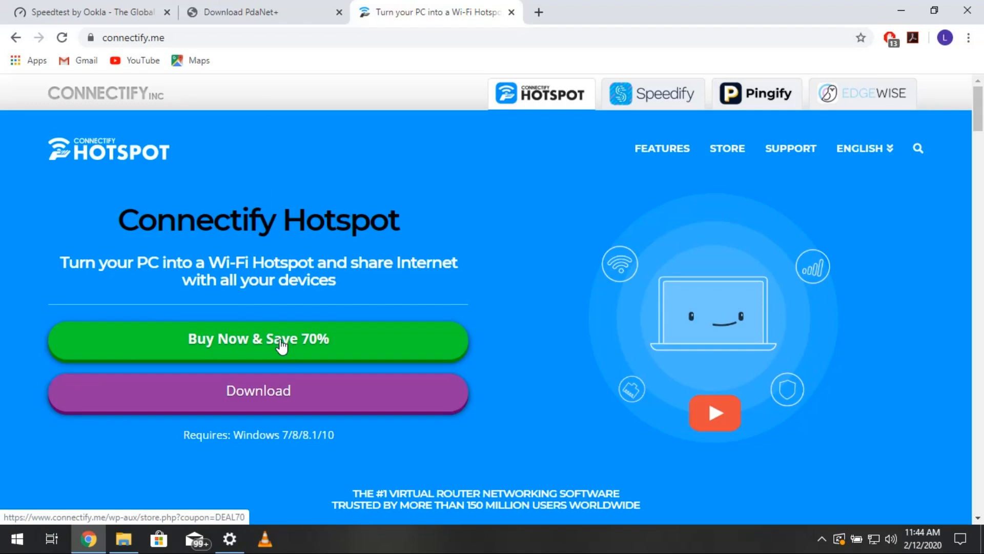
# - Review the DEAL70 Connectify store pricing (MAX $14.99, PRO $10.49), then close the tab
pyautogui.click(257, 338)
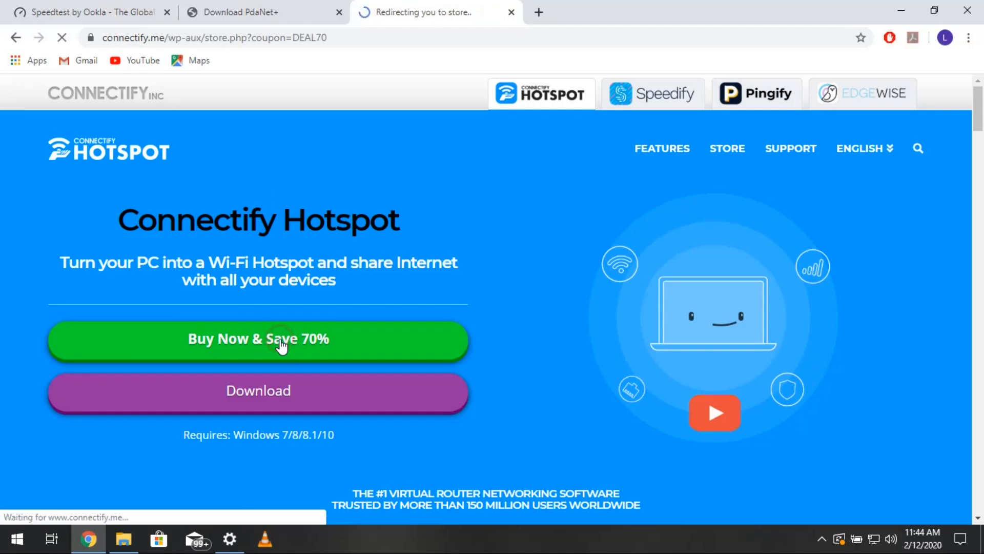
pyautogui.click(257, 339)
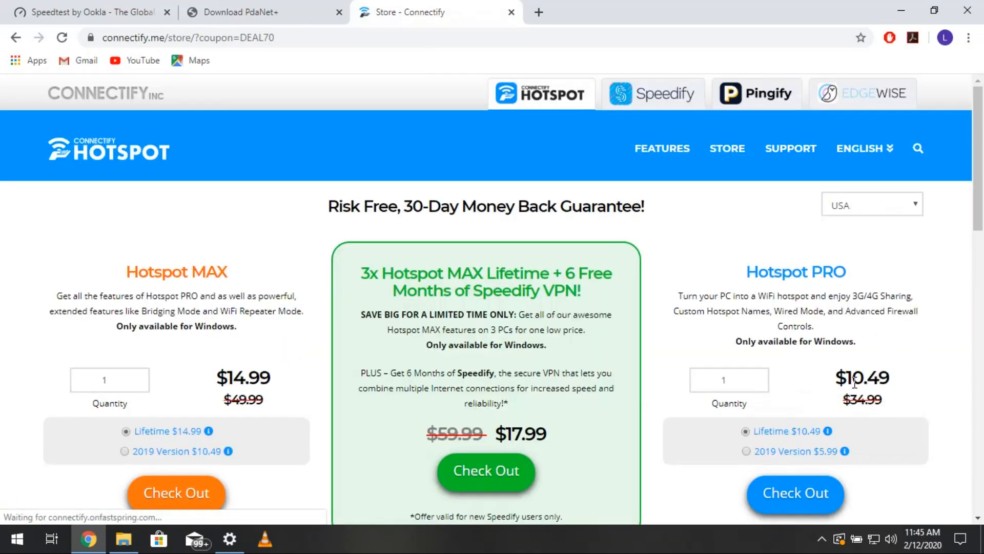
pyautogui.scroll(-3)
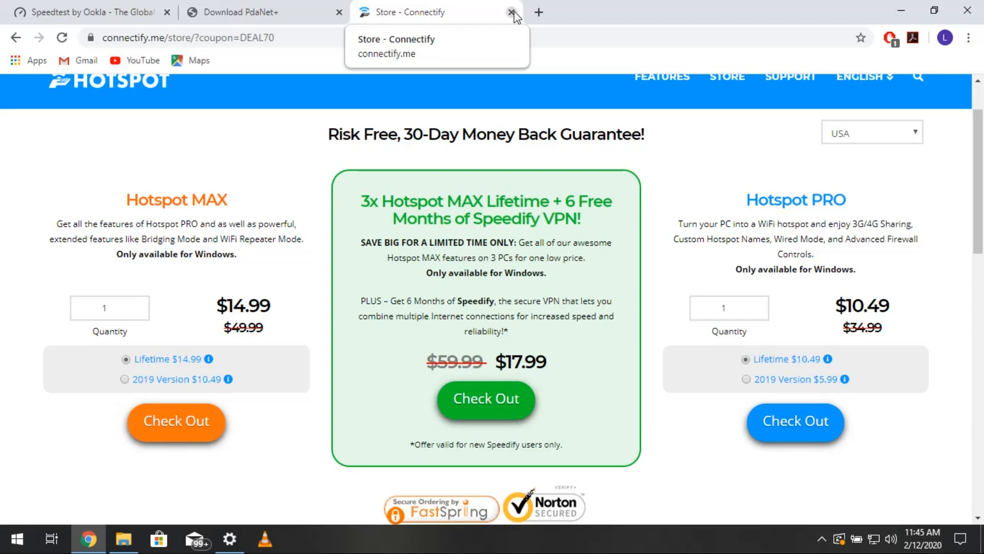
pyautogui.click(513, 12)
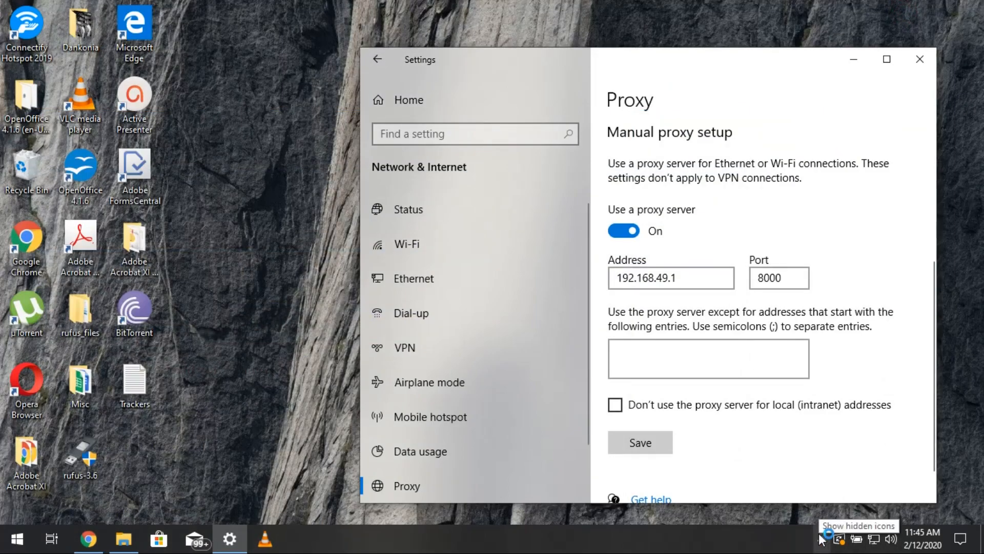
# - Stop the running Connectify hotspot from the tray app and select Wired Router mode
pyautogui.click(823, 539)
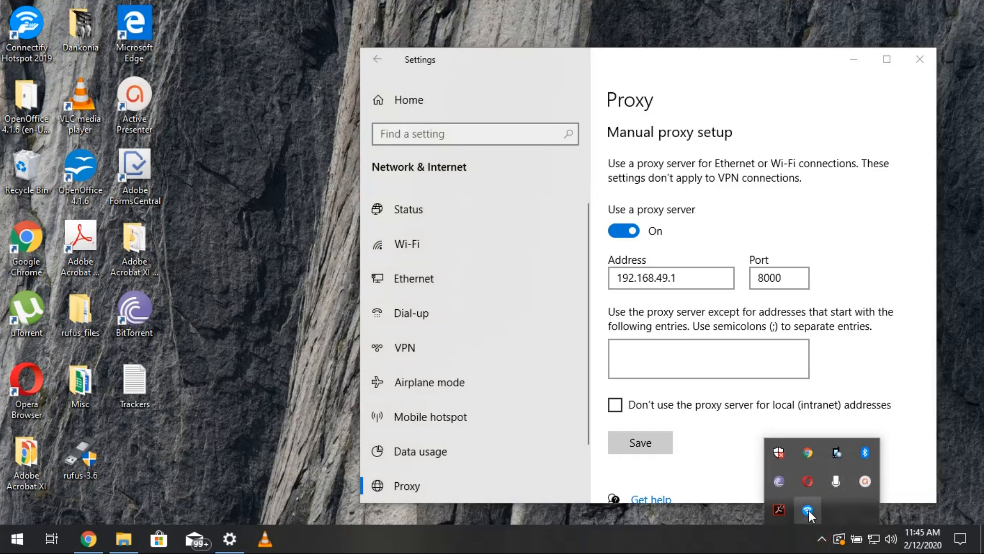
pyautogui.click(808, 510)
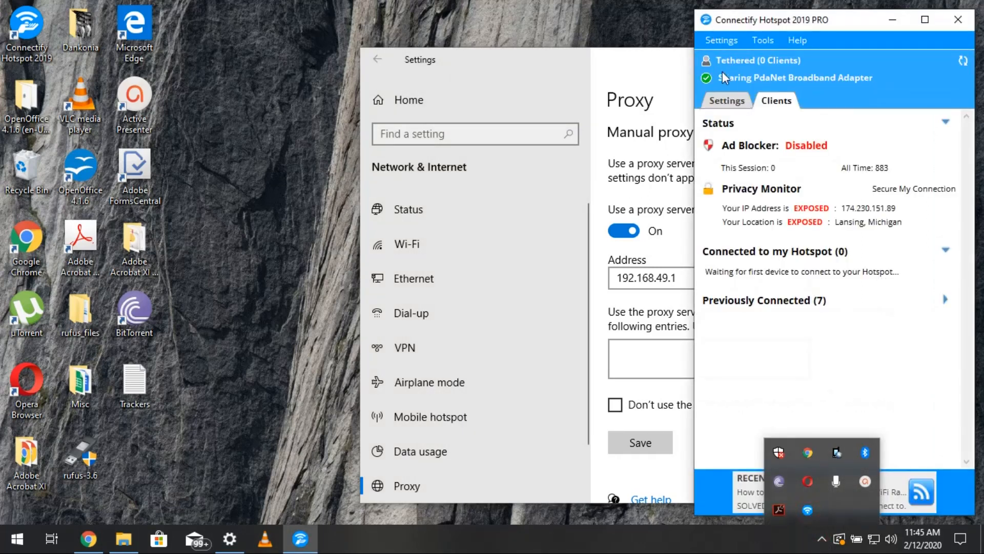
pyautogui.click(726, 100)
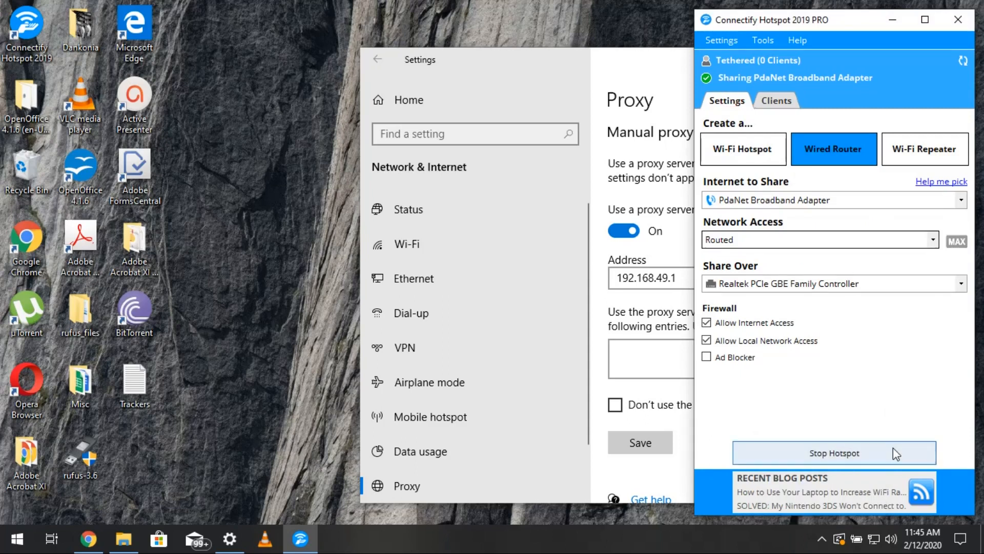
pyautogui.moveTo(850, 456)
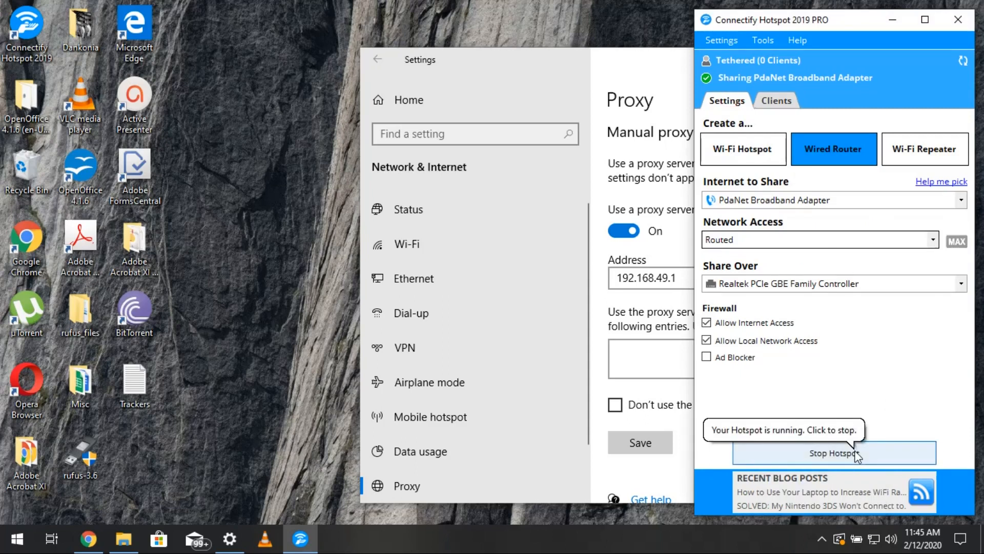
pyautogui.click(834, 453)
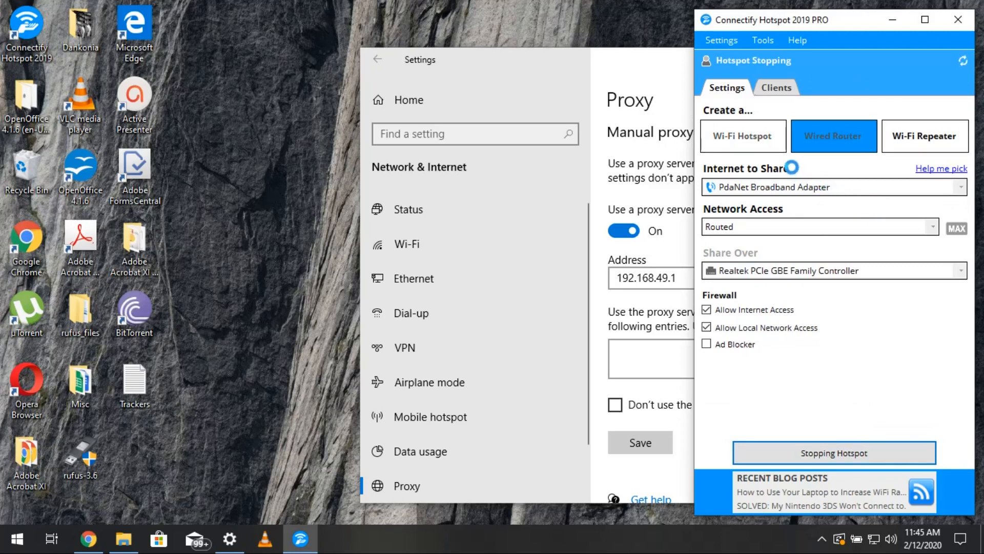
pyautogui.click(743, 136)
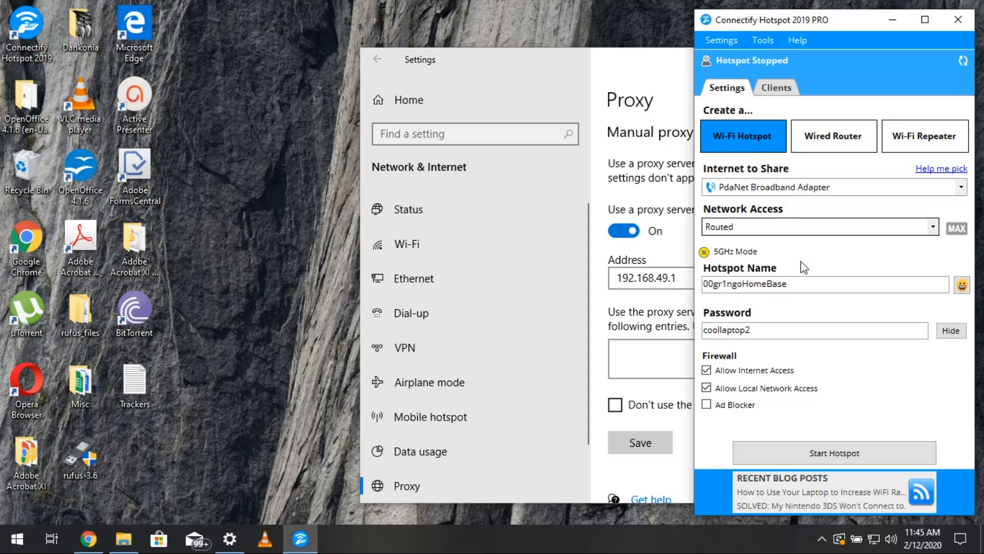
pyautogui.moveTo(841, 164)
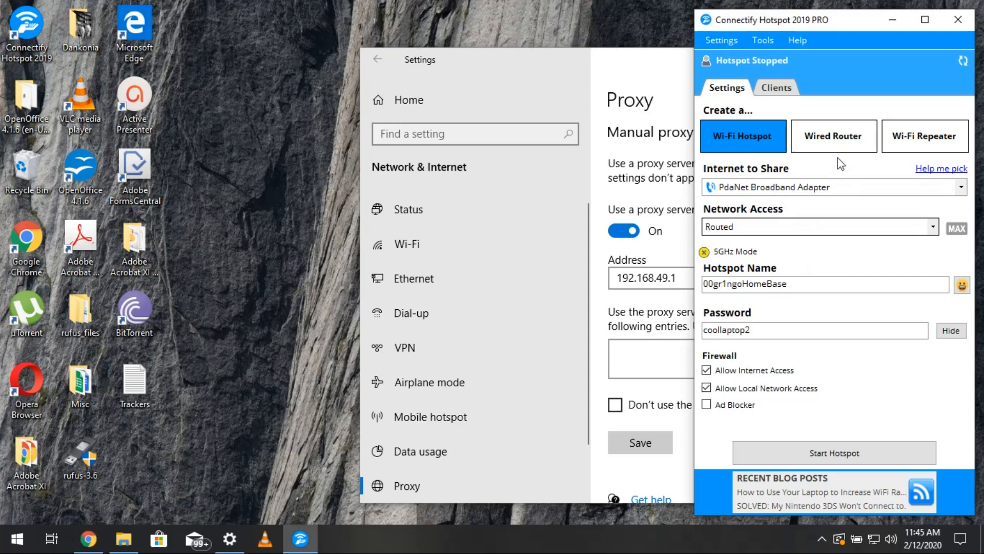
pyautogui.click(834, 137)
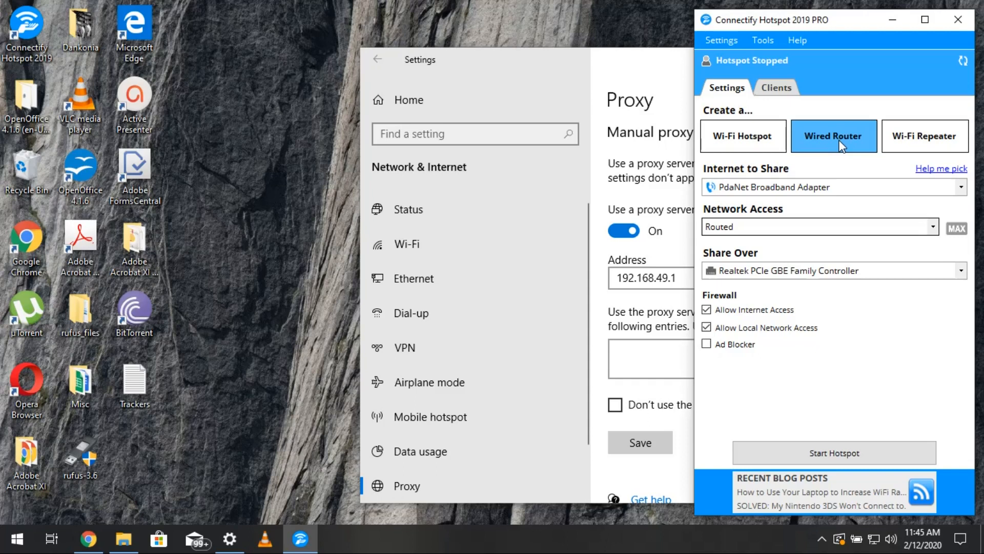
# - Switch Connectify back to Wi-Fi Hotspot mode and minimize its window
pyautogui.click(743, 135)
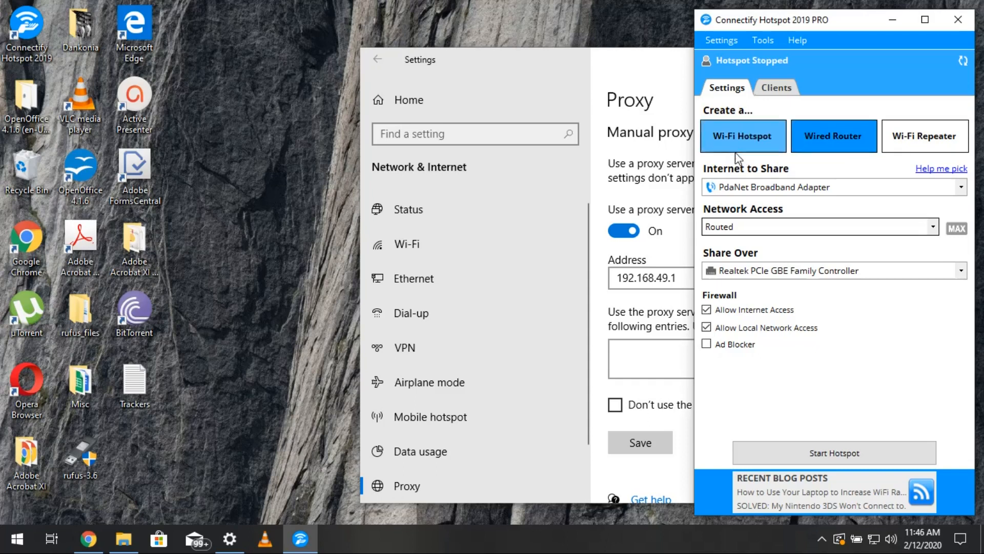
pyautogui.click(743, 136)
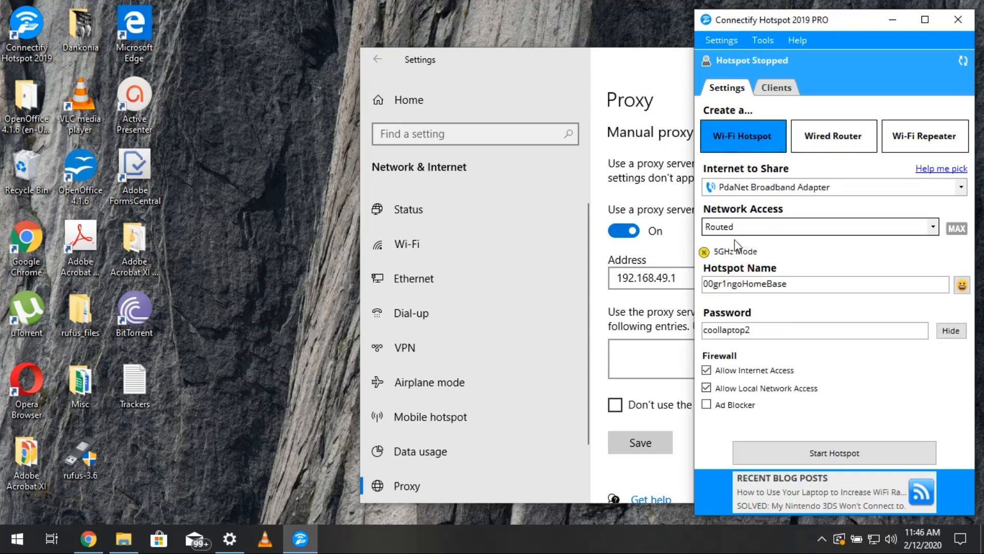
pyautogui.moveTo(733, 252)
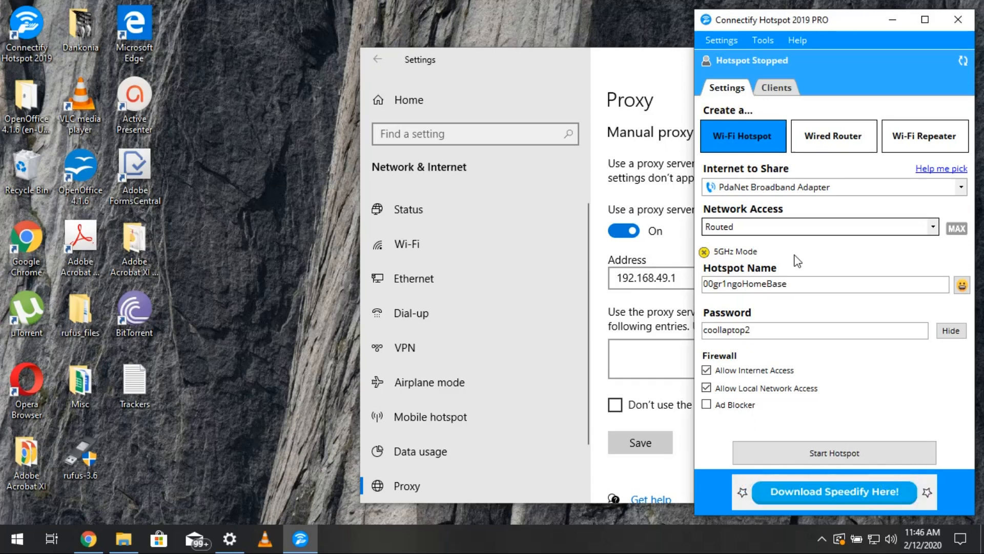
pyautogui.moveTo(907, 63)
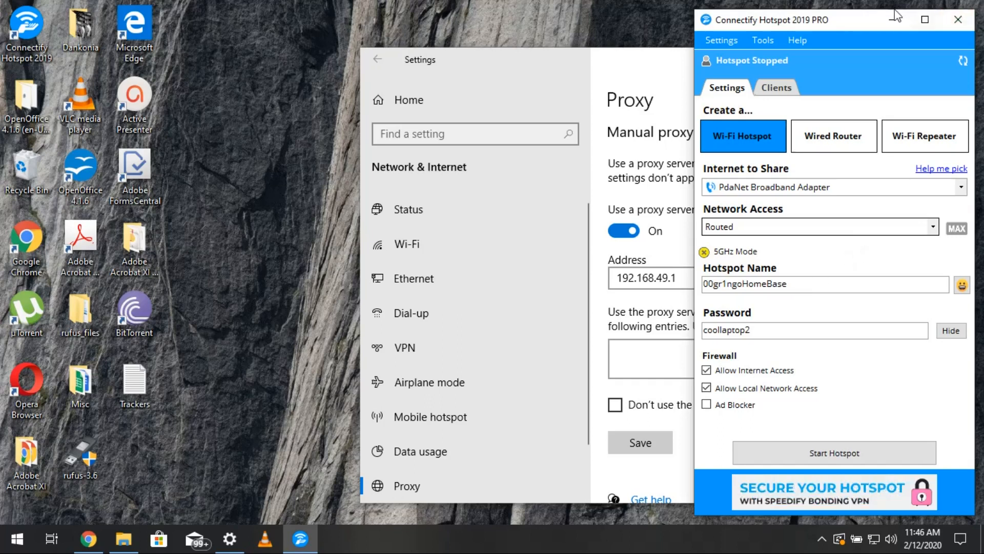
pyautogui.moveTo(893, 19)
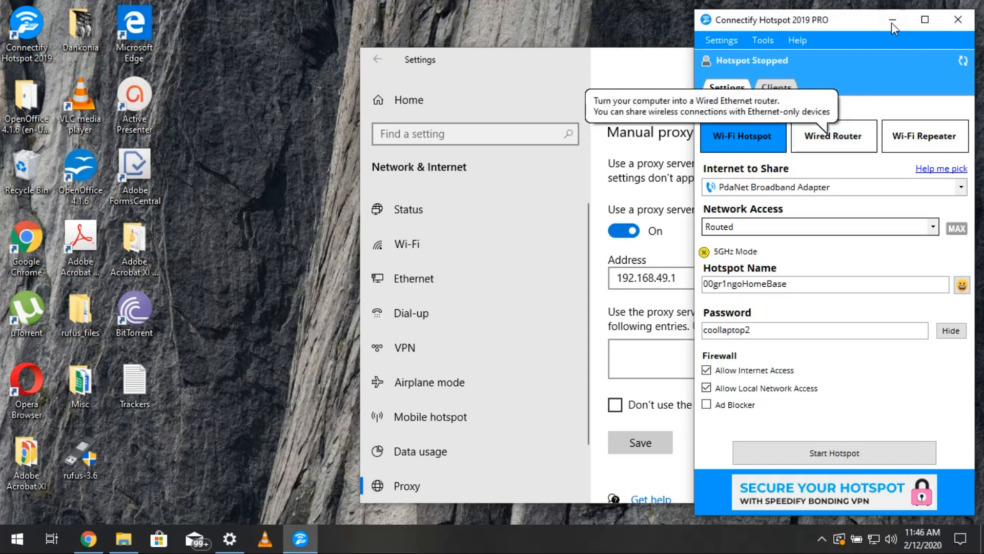
pyautogui.click(893, 19)
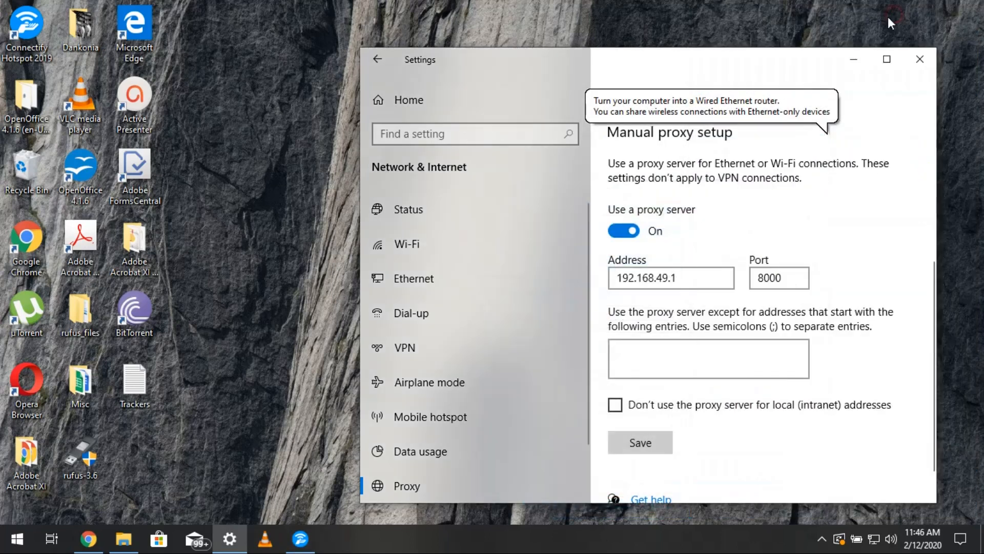